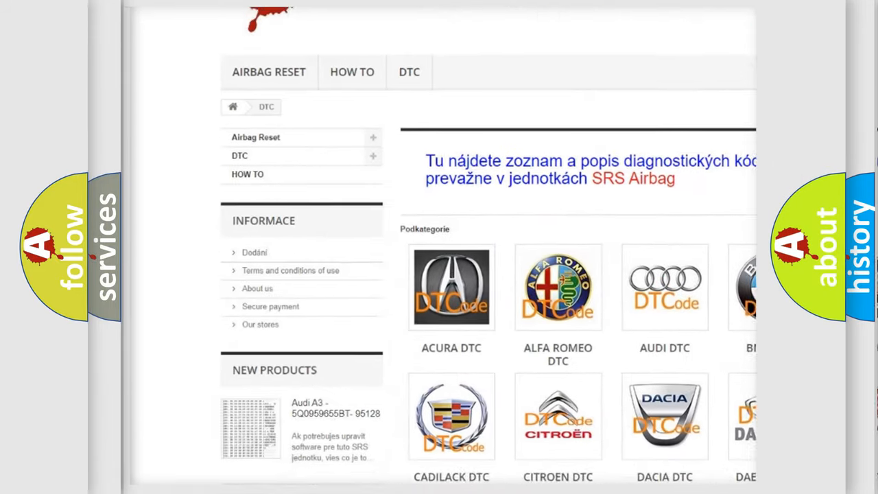
{"action": "scroll", "scroll_direction": "down", "scroll_amount": 3}
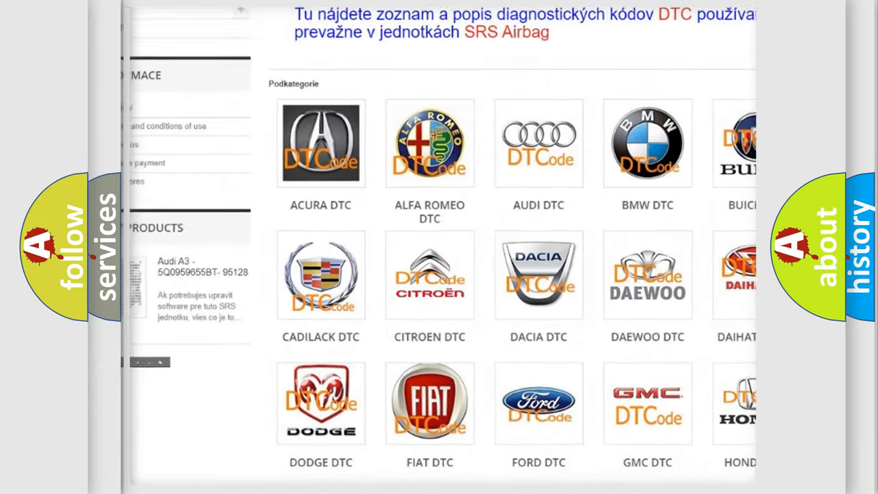